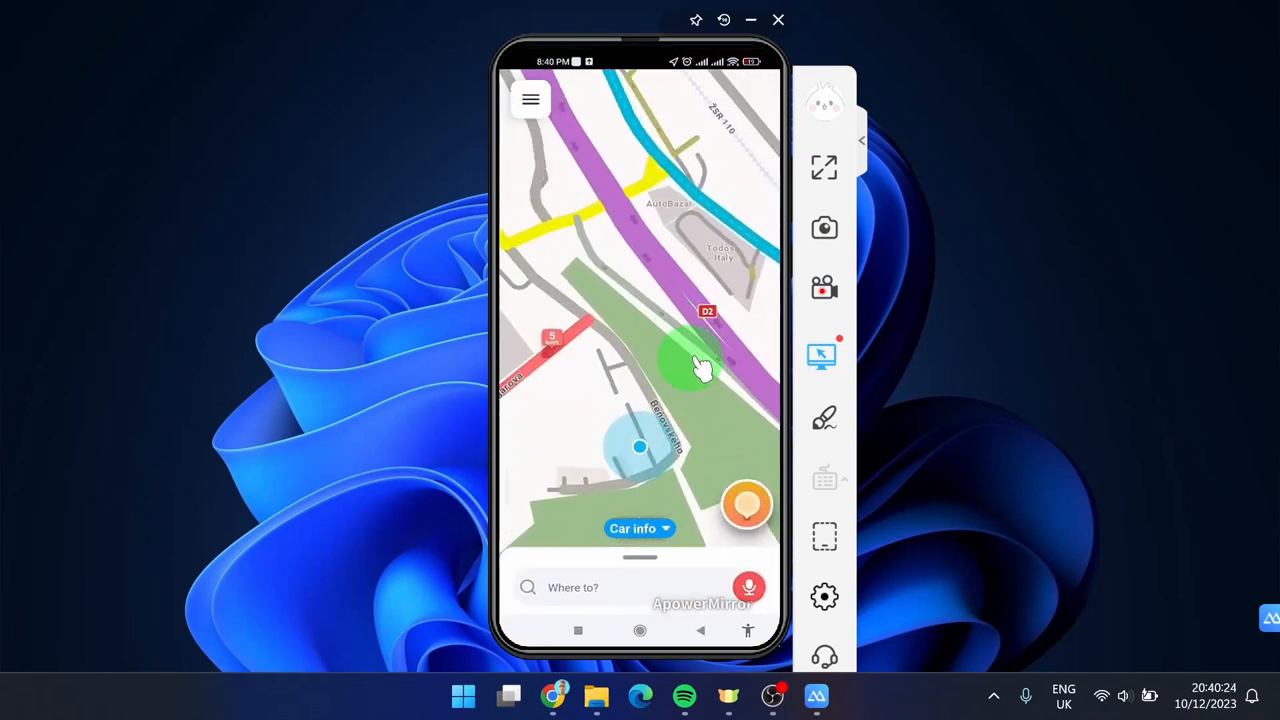
Dismiss the no-GPS-reception warning, open a Crash report, then return to the map
left_click(748, 505)
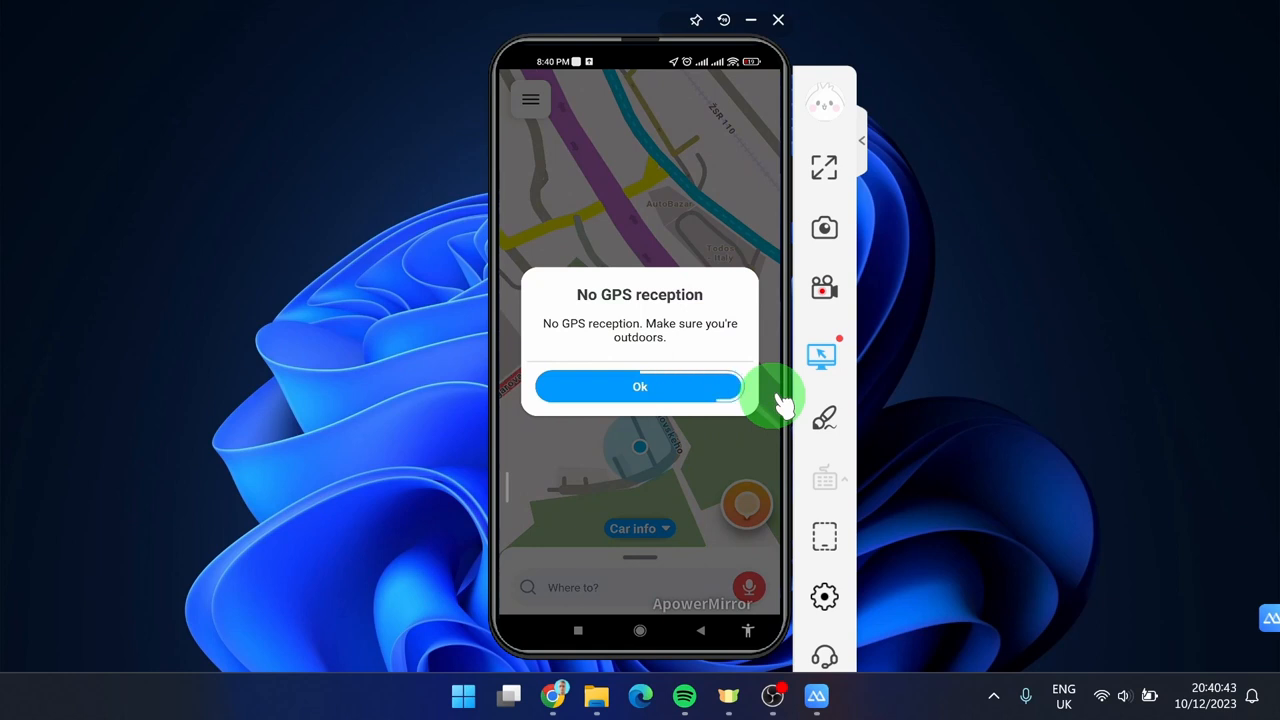
left_click(639, 386)
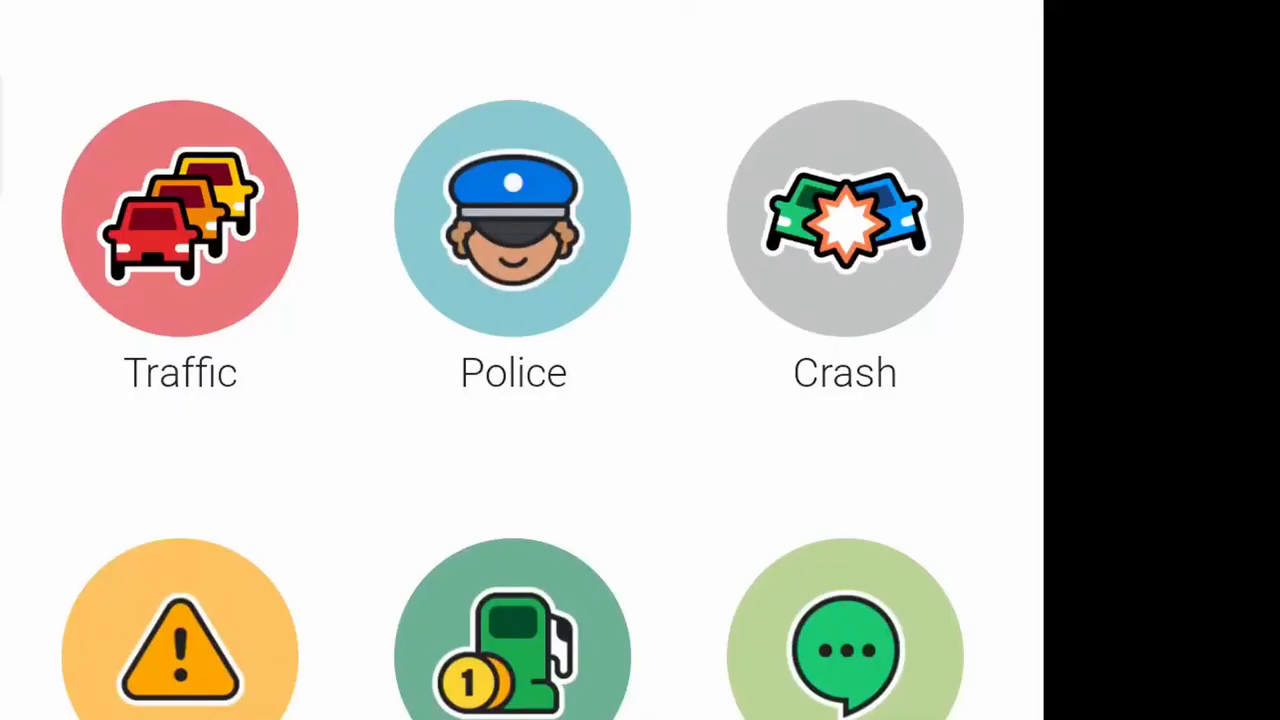
left_click(845, 218)
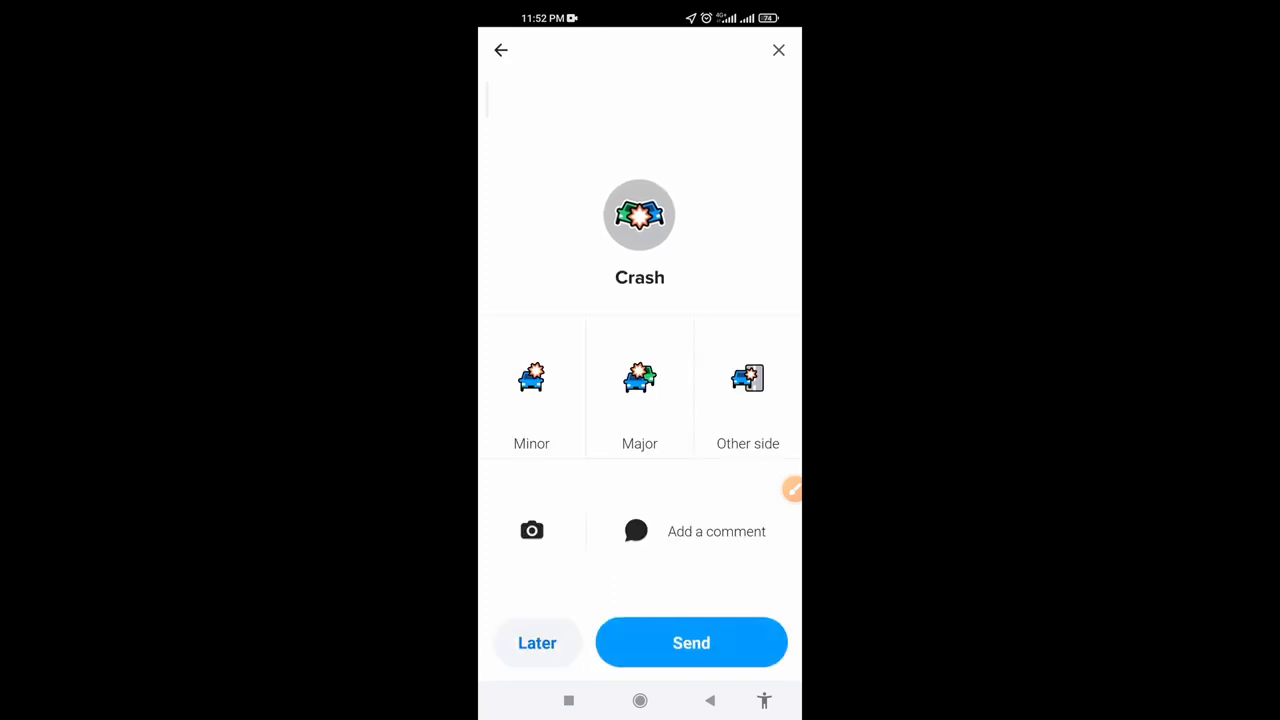
left_click(778, 50)
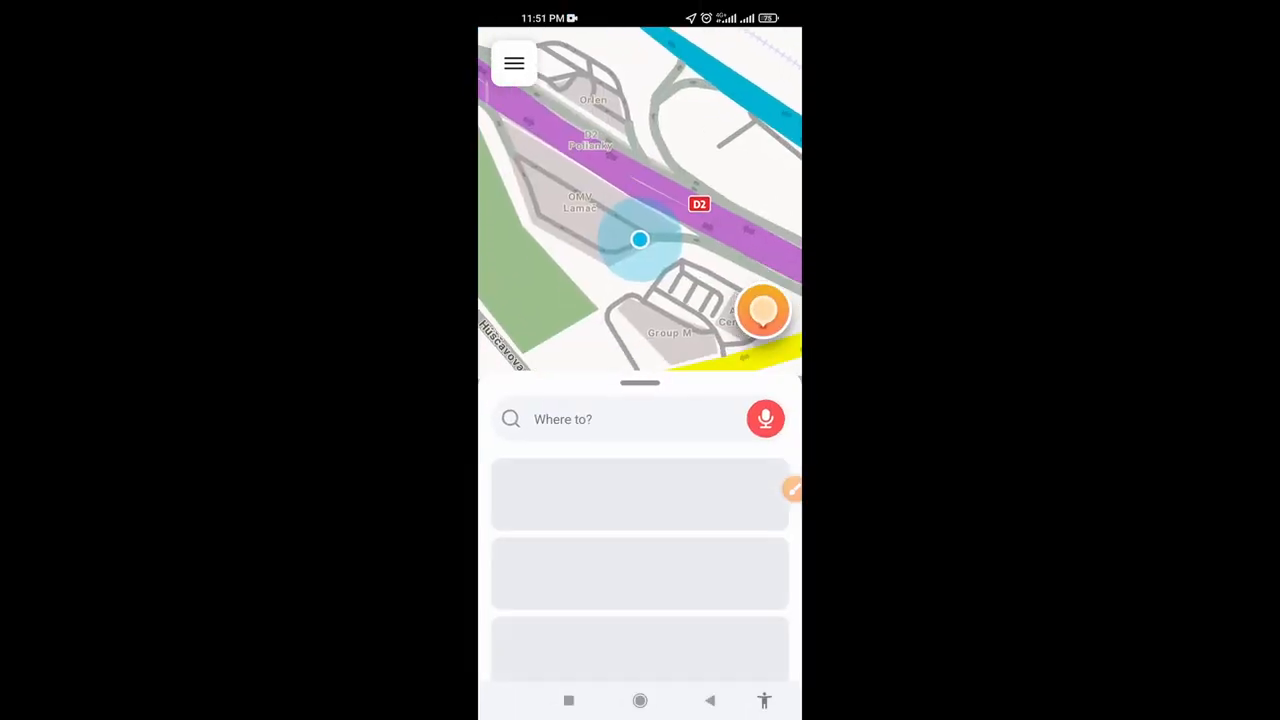
Reopen the Crash report from the Update the map list, then back out to that list
left_click(764, 311)
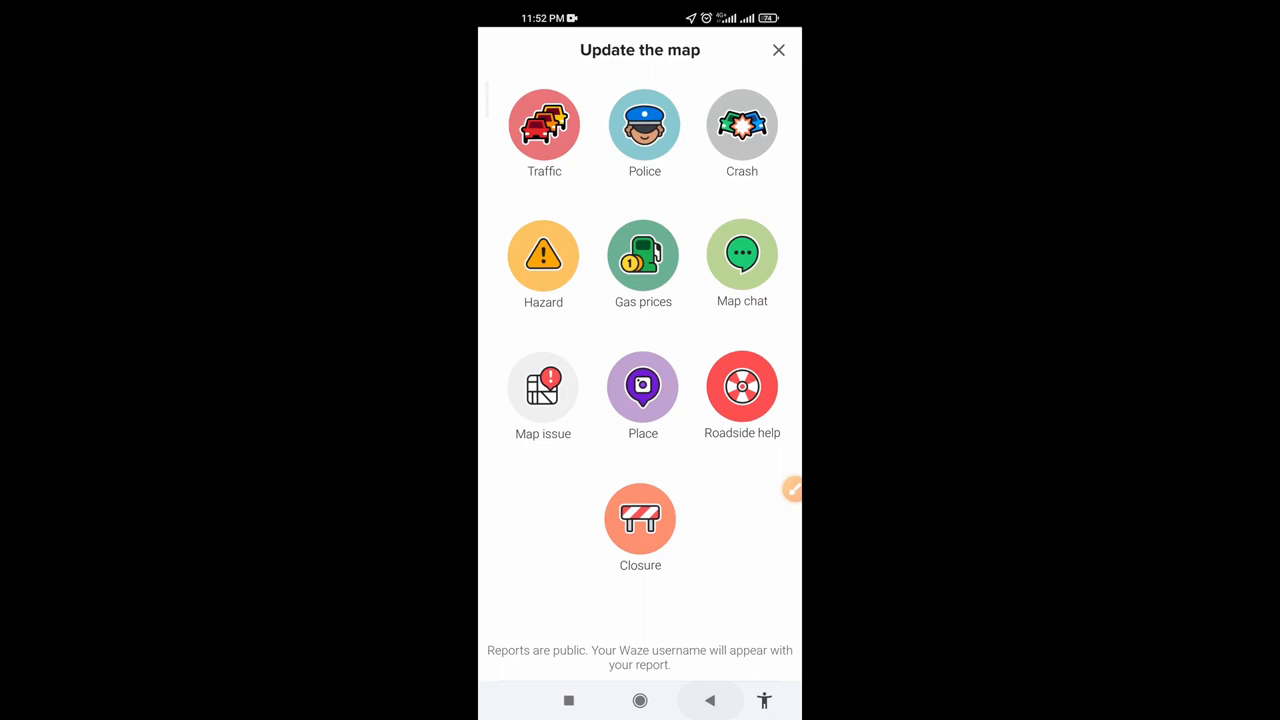
left_click(742, 125)
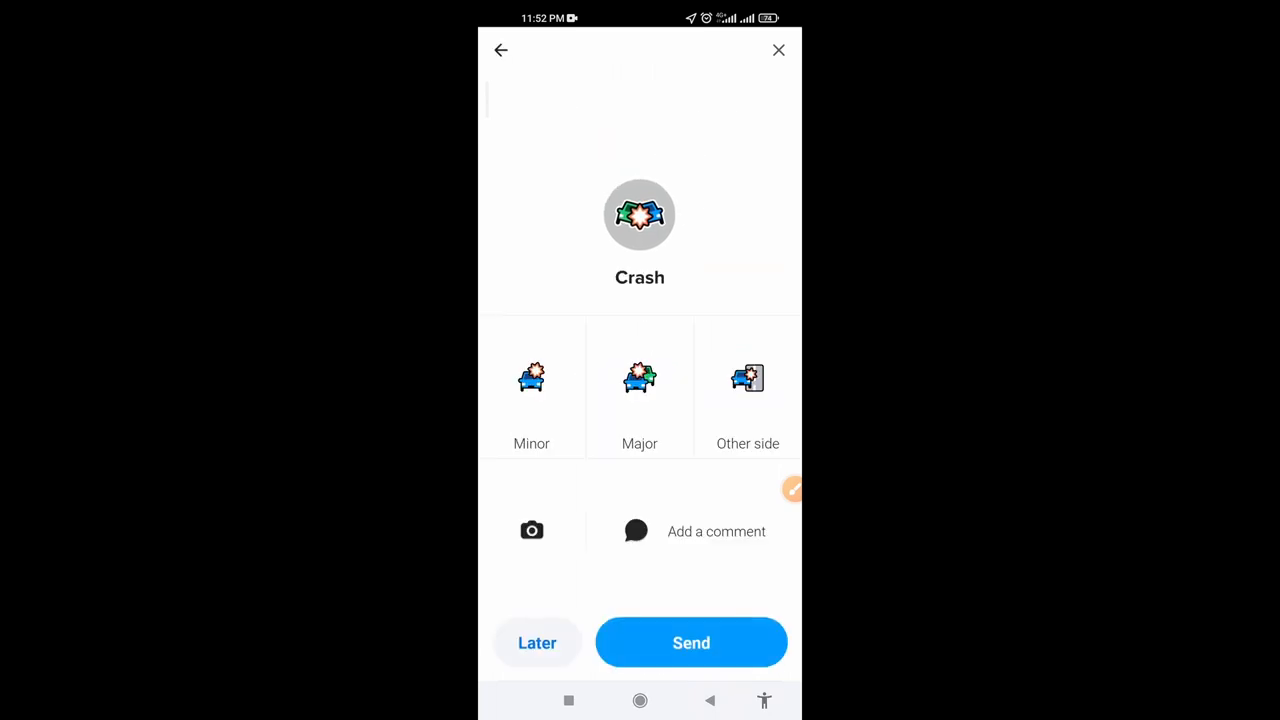
left_click(500, 50)
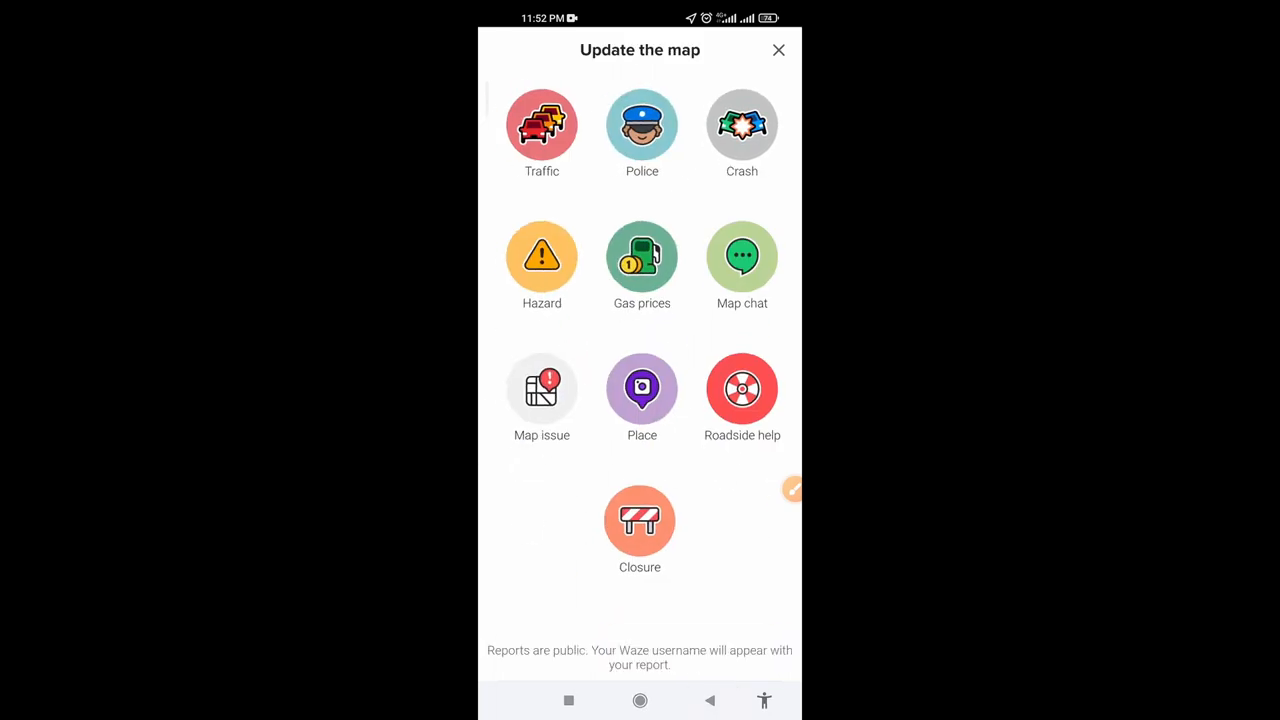